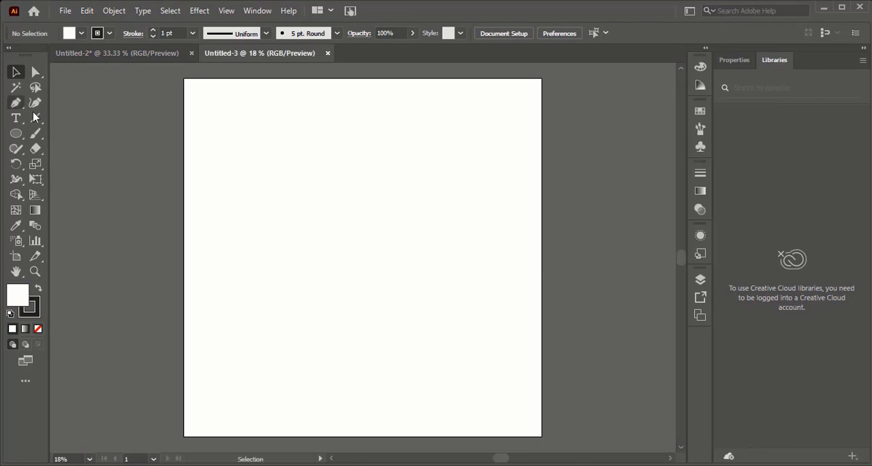
Step: Draw a dark rectangle spanning the full artboard as the background
{"action": "left_click", "coordinate": [16, 132]}
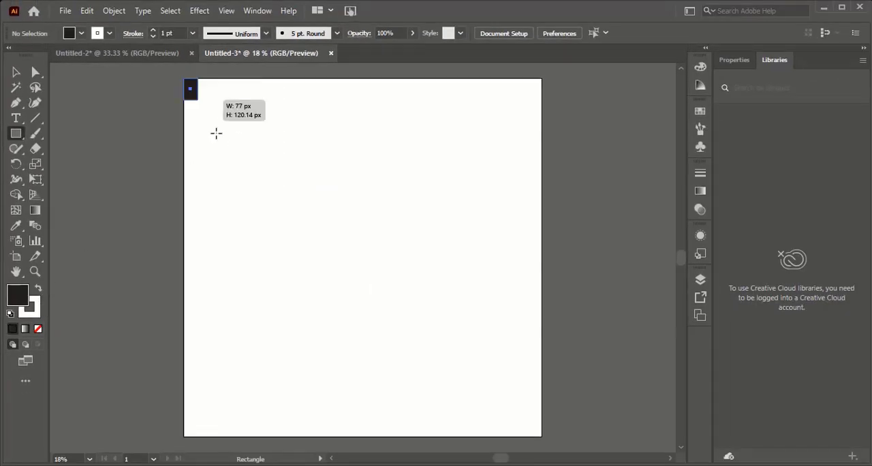
{"action": "left_click_drag", "start_coordinate": [189, 89], "coordinate": [538, 436]}
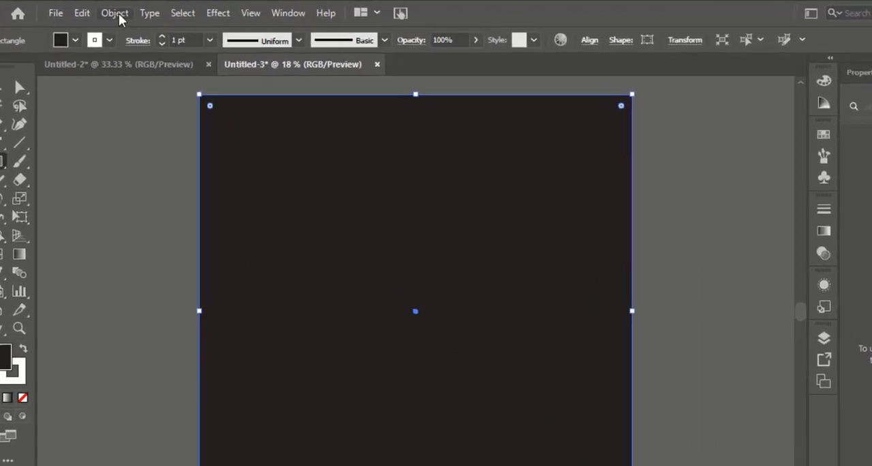
{"action": "left_click", "coordinate": [114, 13]}
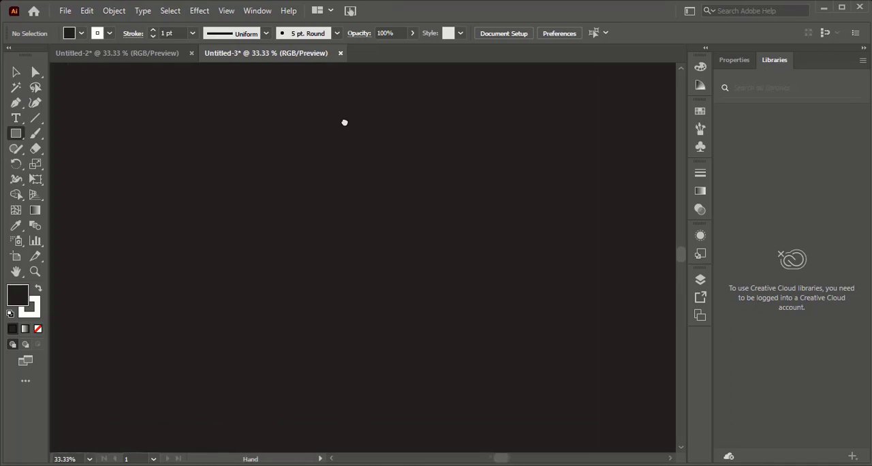
Step: Draw a no-fill circle with a 300 pt white stroke, sized to about 420 px
{"action": "left_click", "coordinate": [12, 130]}
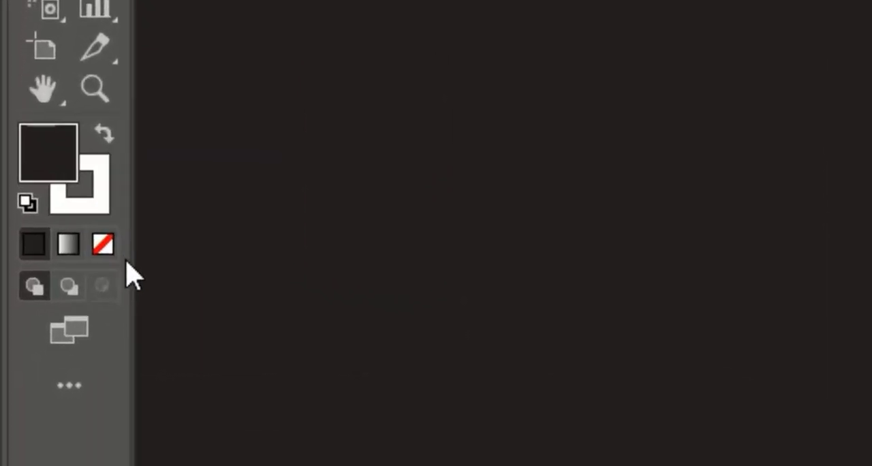
{"action": "left_click", "coordinate": [103, 245]}
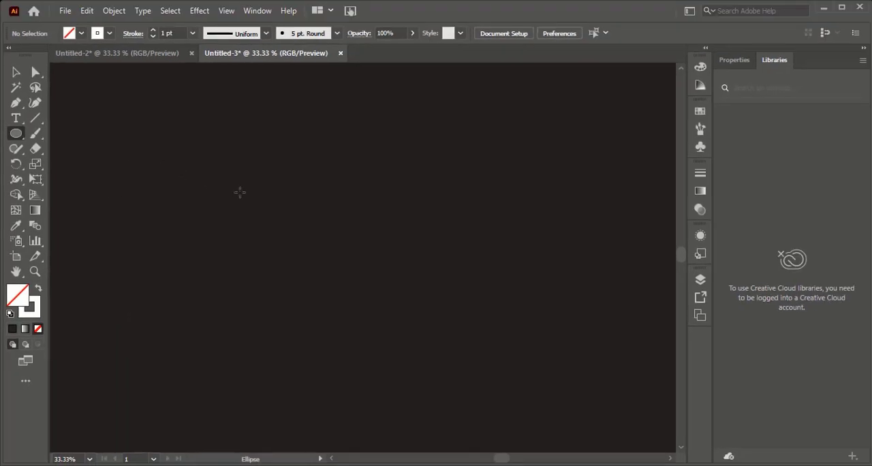
{"action": "mouse_move", "coordinate": [242, 179]}
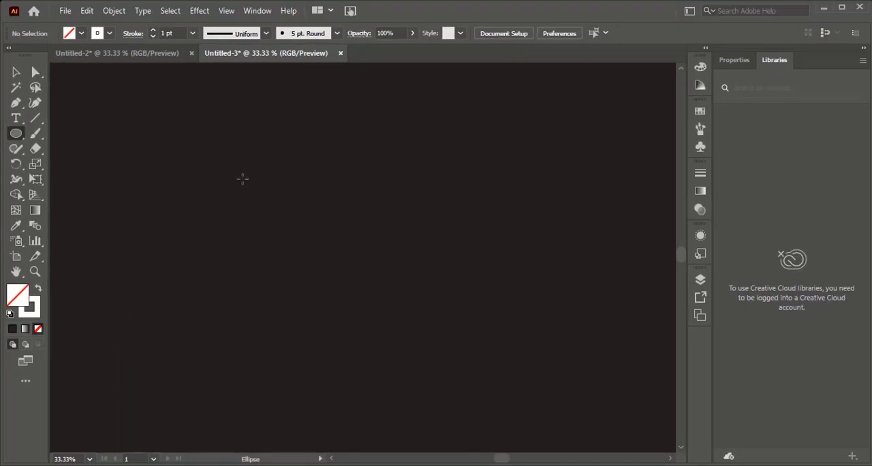
{"action": "left_click_drag", "start_coordinate": [228, 184], "coordinate": [293, 300]}
{"action": "type", "text": "300"}
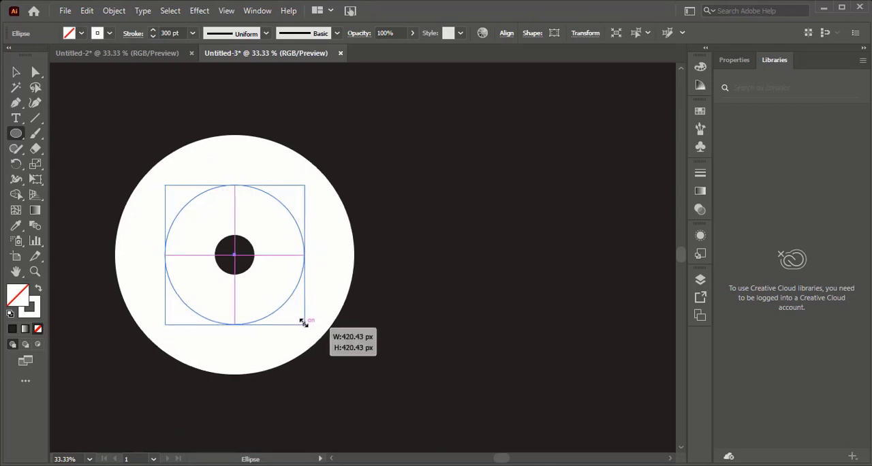
{"action": "left_click_drag", "start_coordinate": [303, 322], "coordinate": [268, 295]}
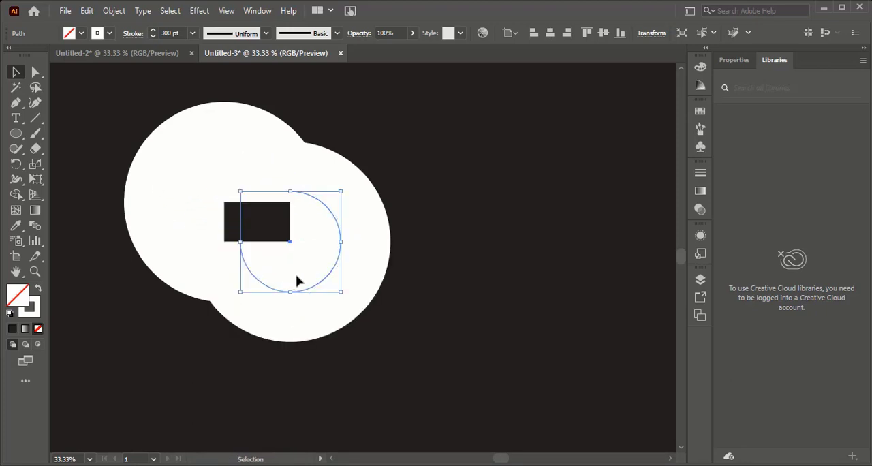
{"action": "mouse_move", "coordinate": [291, 250]}
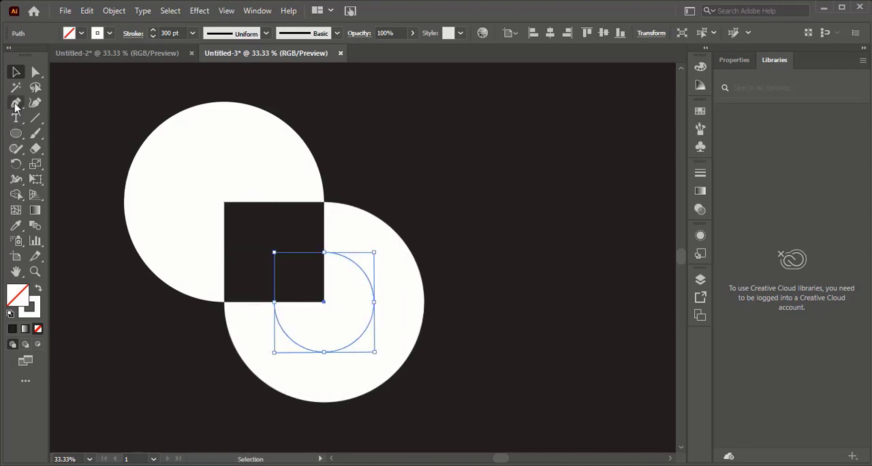
Step: Pick the Pen tool group to begin editing the circles' anchor points
{"action": "left_click", "coordinate": [13, 72]}
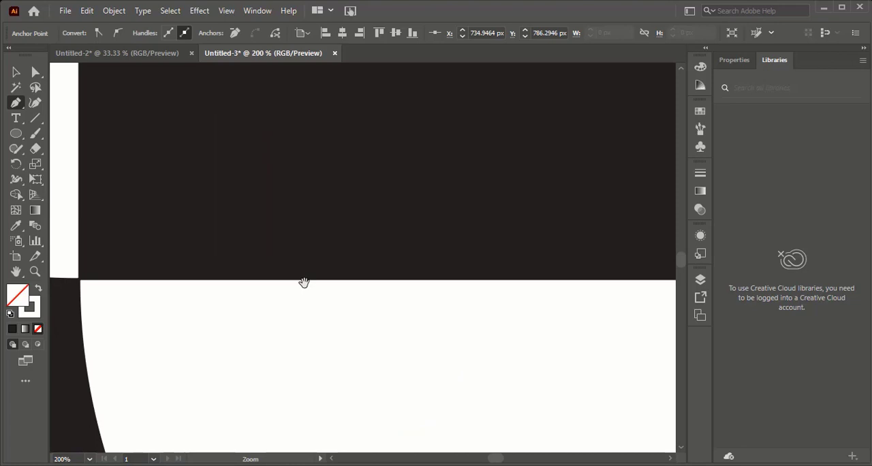
Step: Cut the circle path at the junction where the two circles meet
{"action": "left_click", "coordinate": [379, 282]}
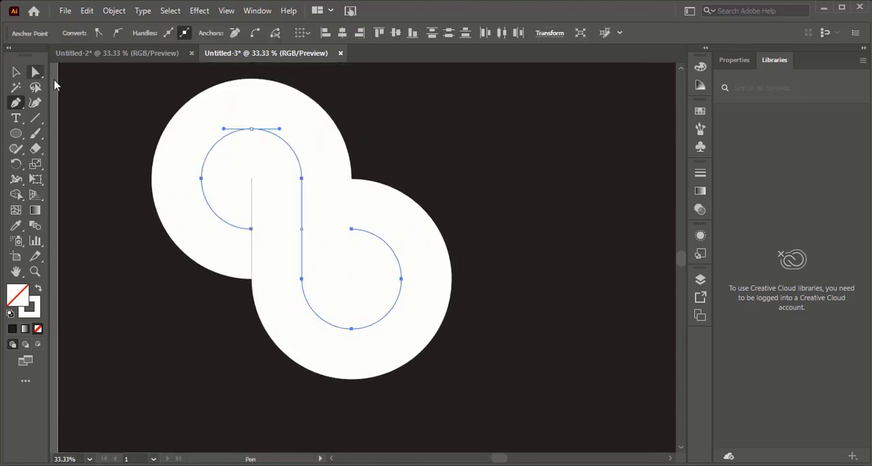
{"action": "left_click", "coordinate": [13, 72]}
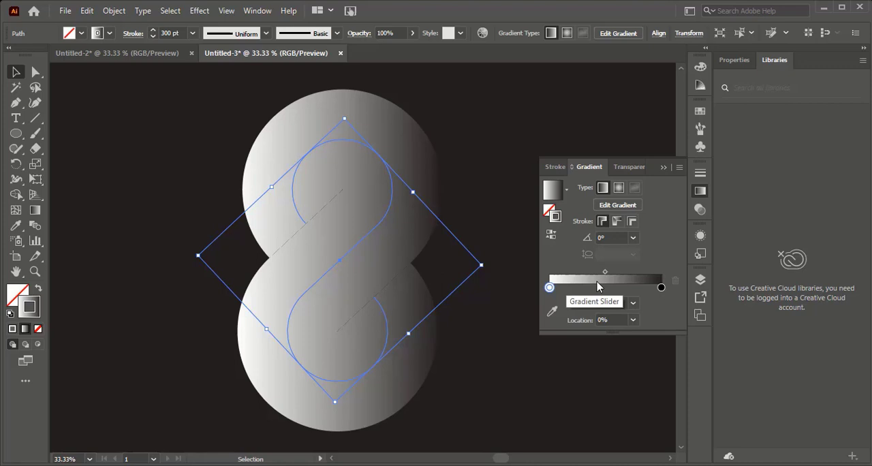
{"action": "mouse_move", "coordinate": [591, 301]}
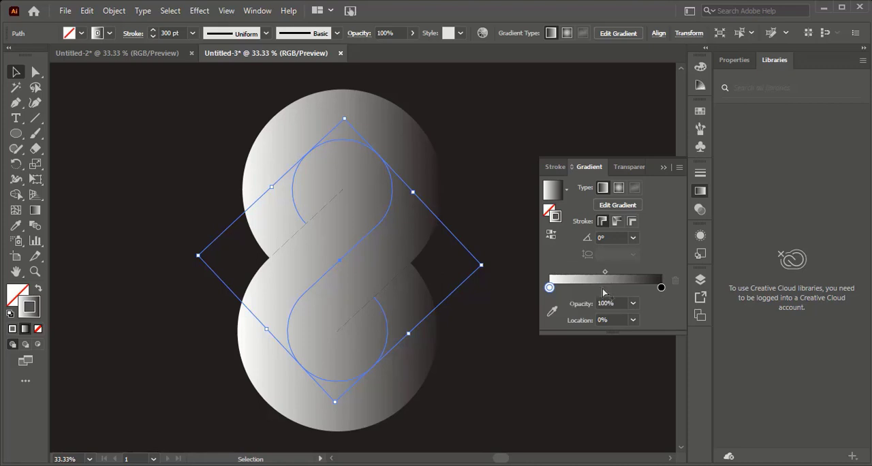
Step: Add a middle colour stop to the S path's stroke gradient
{"action": "left_click_drag", "start_coordinate": [602, 287], "coordinate": [602, 287]}
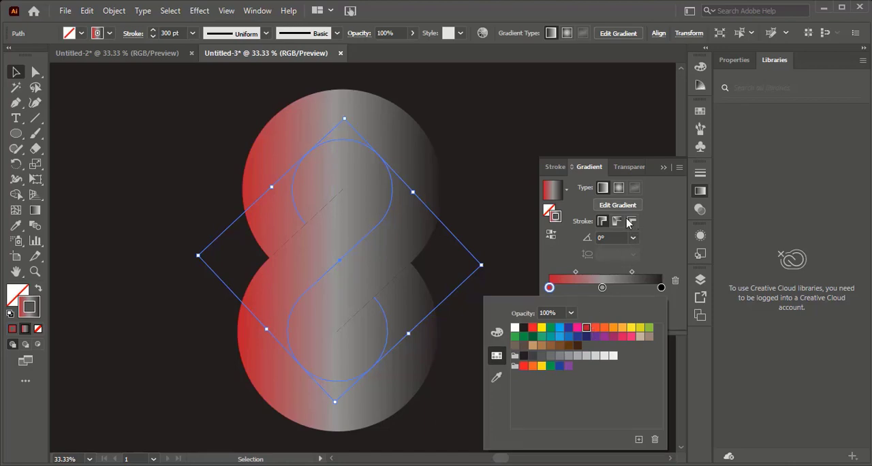
{"action": "mouse_move", "coordinate": [616, 221]}
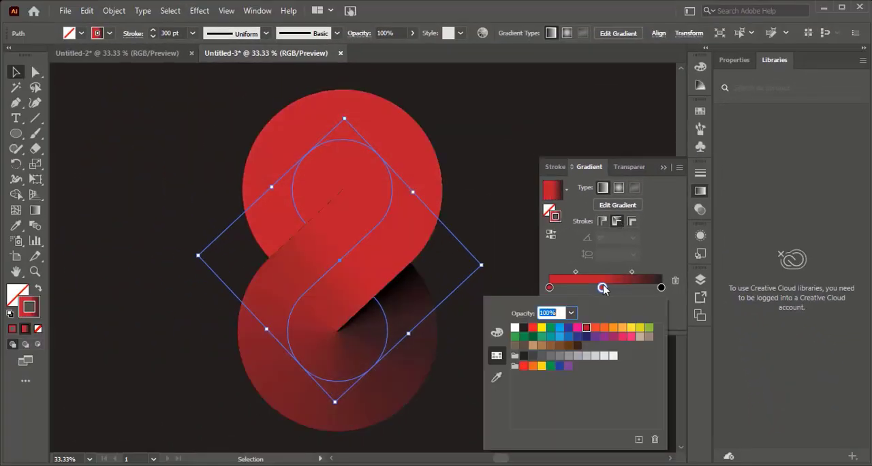
Step: Make the gradient's middle stop bright orange and its end stop dark orange-brown
{"action": "left_click", "coordinate": [611, 328]}
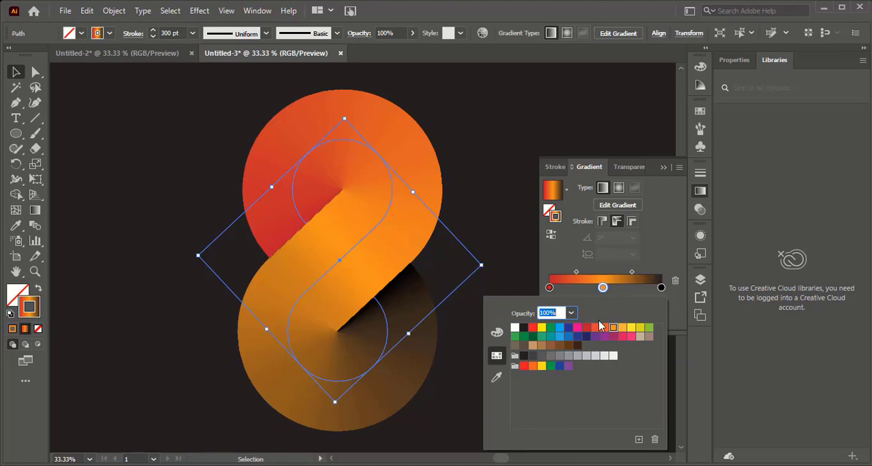
{"action": "left_click", "coordinate": [658, 287]}
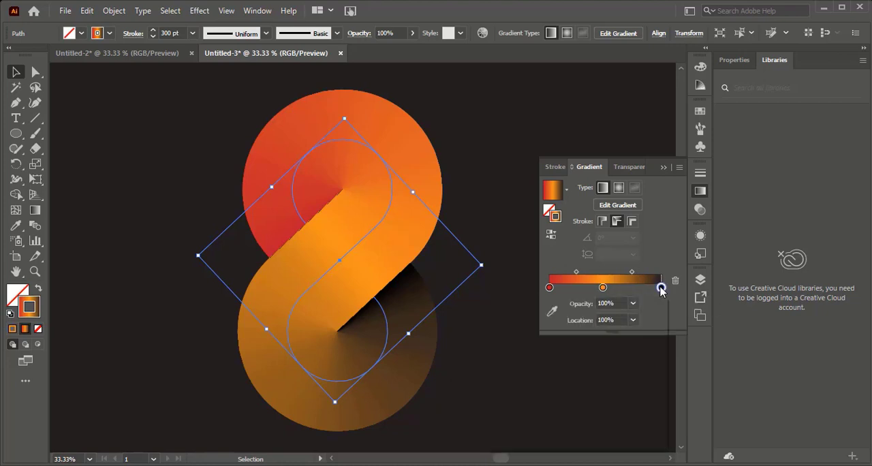
{"action": "double_click", "coordinate": [659, 287]}
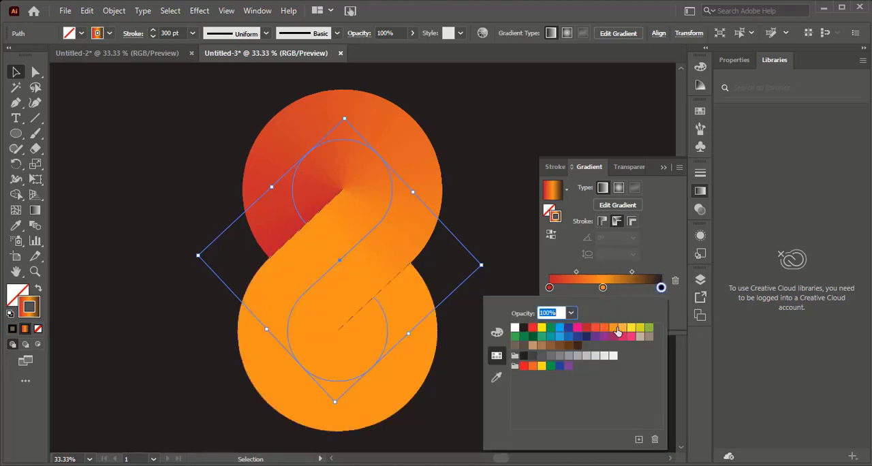
{"action": "left_click", "coordinate": [561, 333]}
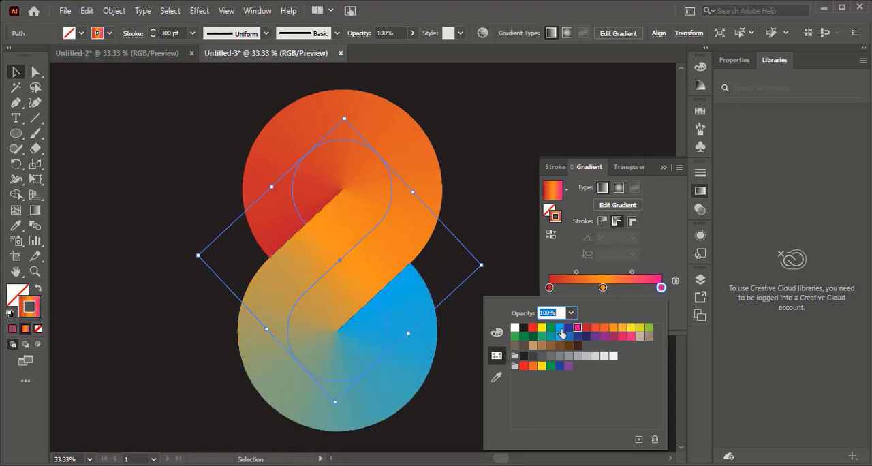
{"action": "left_click", "coordinate": [585, 326]}
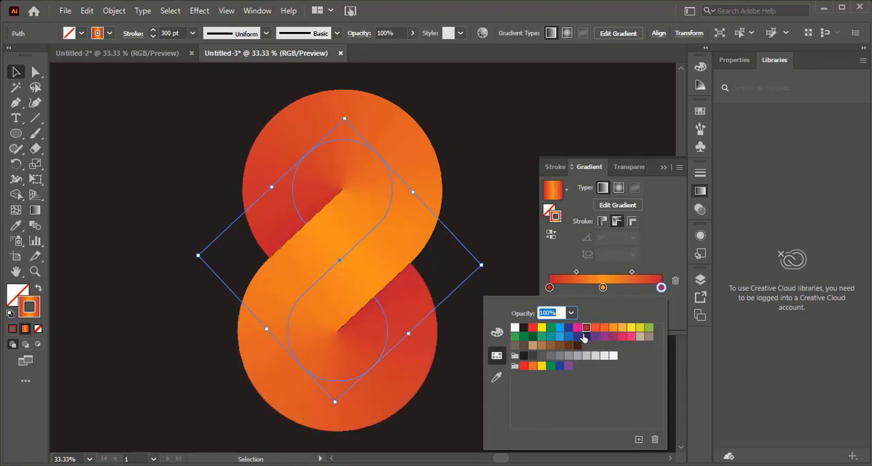
{"action": "left_click", "coordinate": [604, 337]}
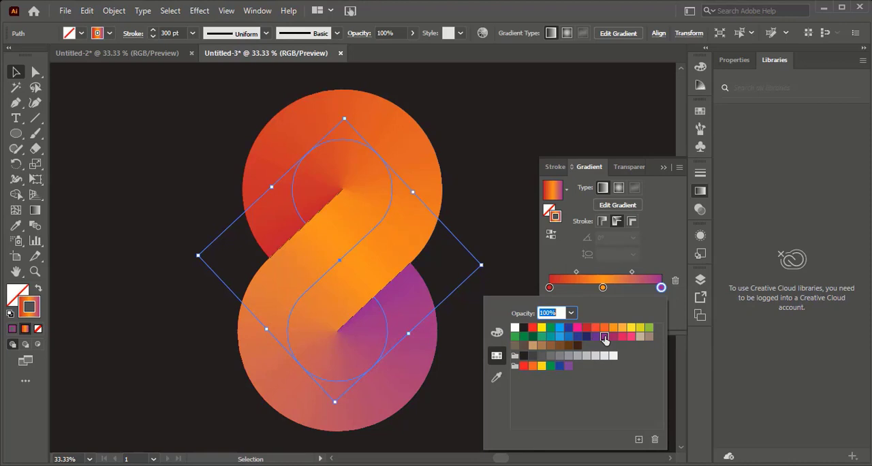
{"action": "left_click", "coordinate": [595, 328]}
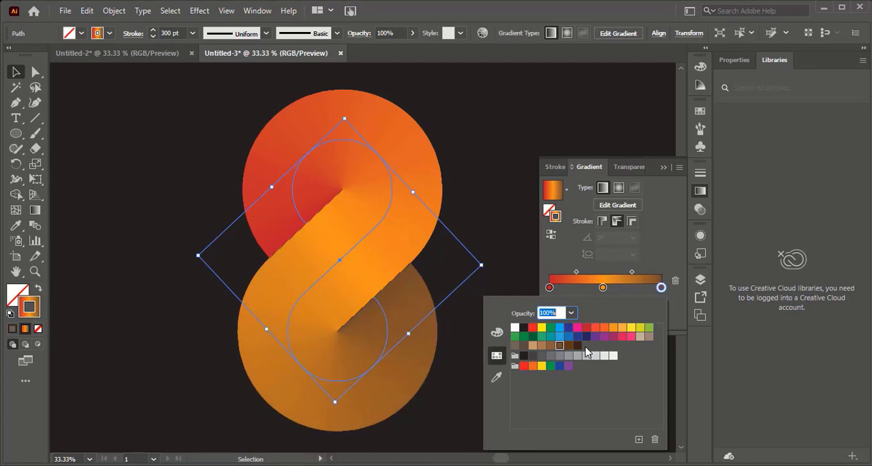
{"action": "mouse_move", "coordinate": [546, 287]}
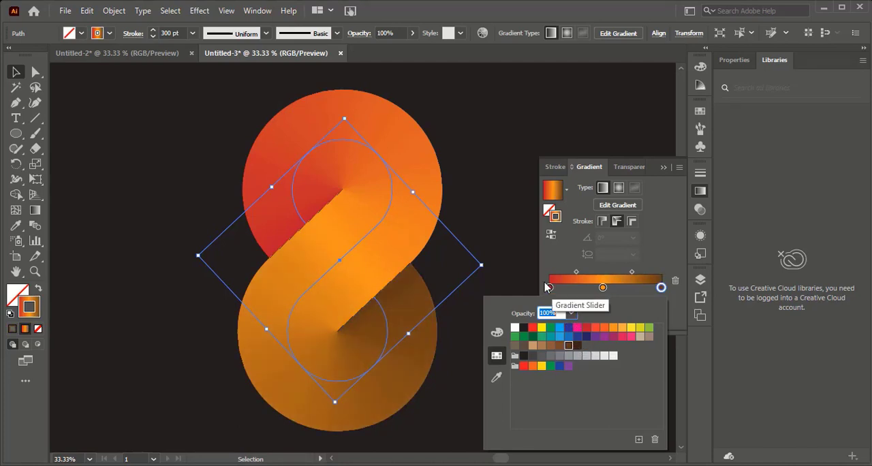